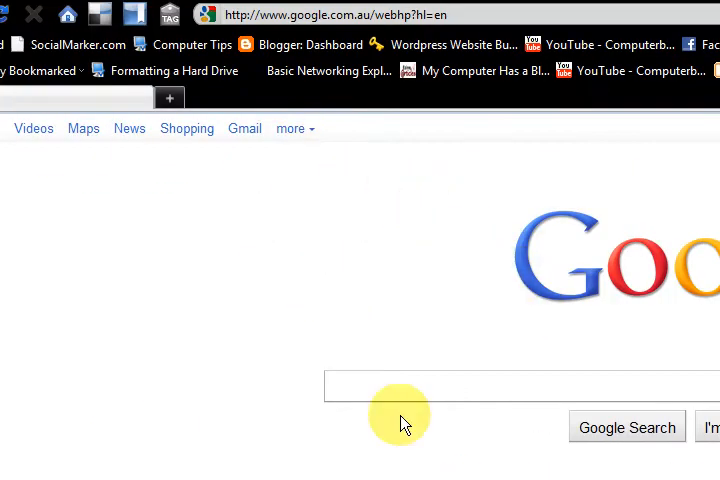
- Search Google for 'wordpress website' and scroll to the left-hand search tools panel
type("w")
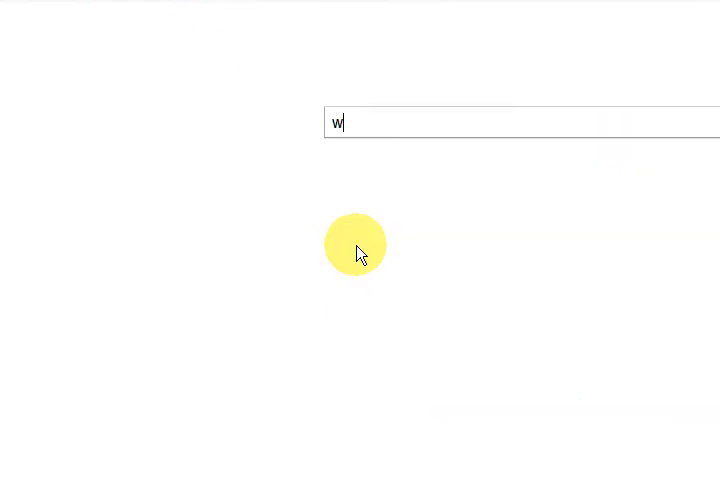
type("ordpress")
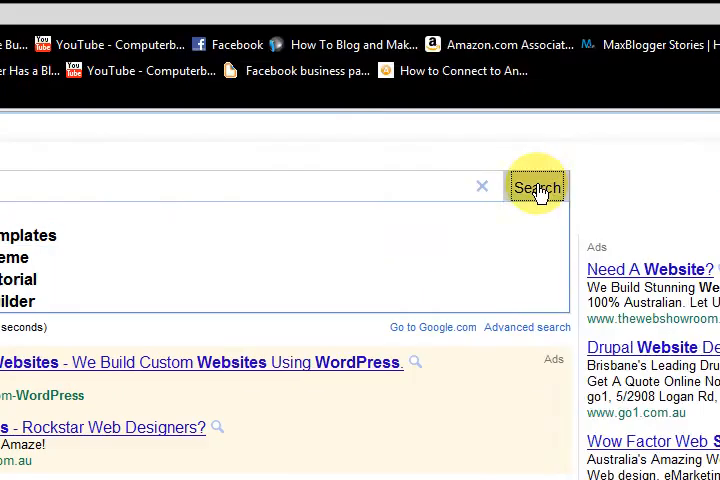
left_click(537, 187)
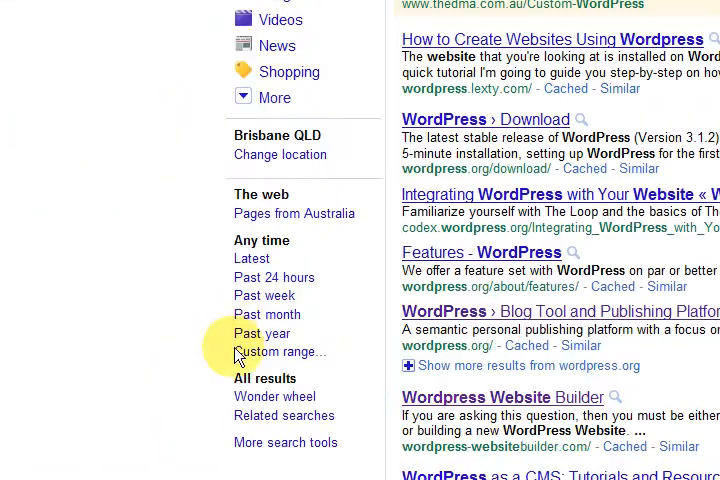
scroll("down", 3)
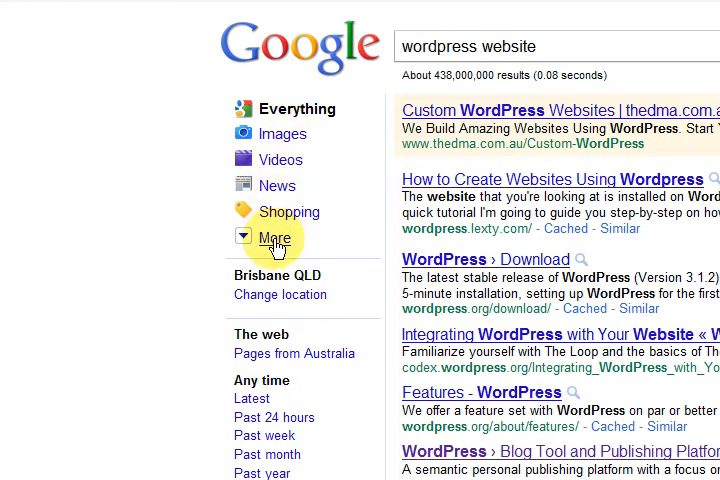
- Expand the extra categories and filter the results to Blogs, about 86.7 million posts
left_click(268, 238)
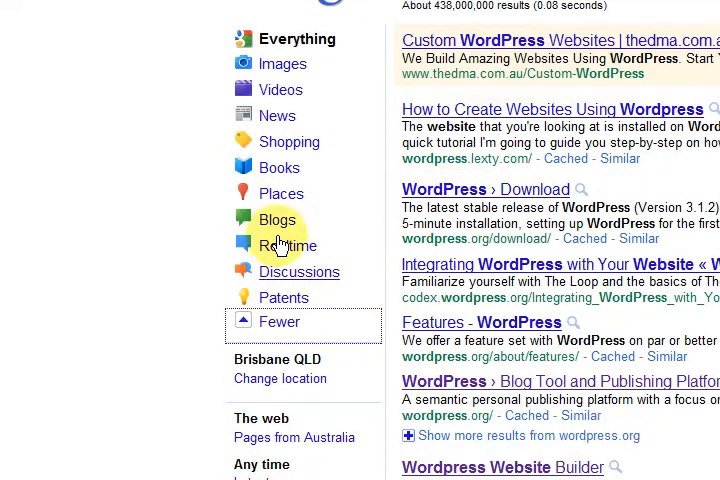
left_click(277, 220)
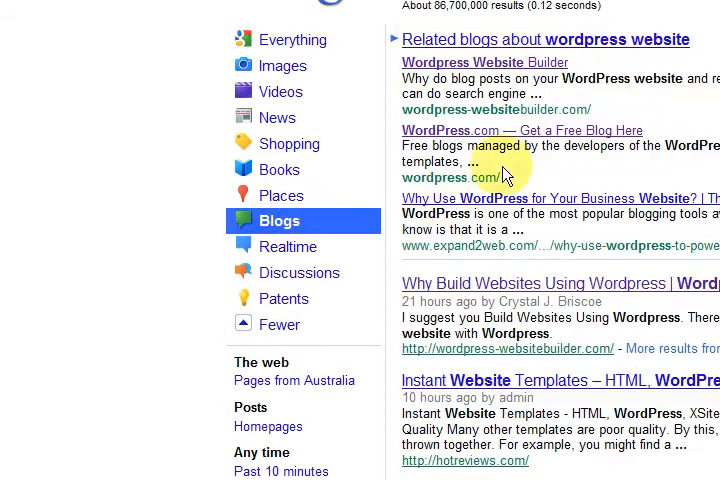
scroll("down", 3)
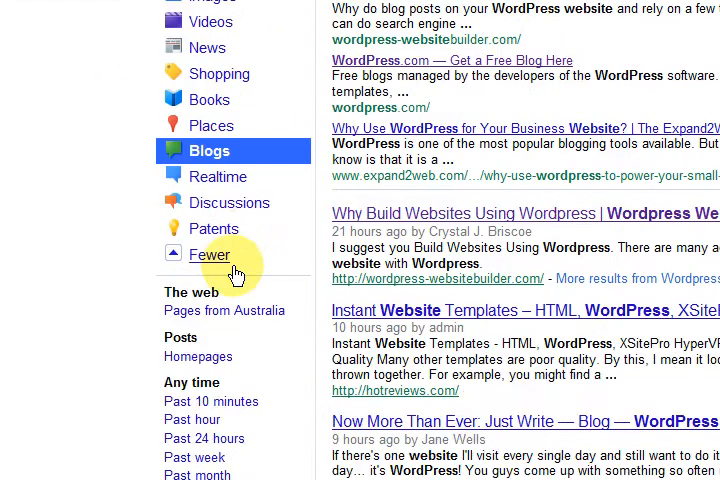
scroll("down", 3)
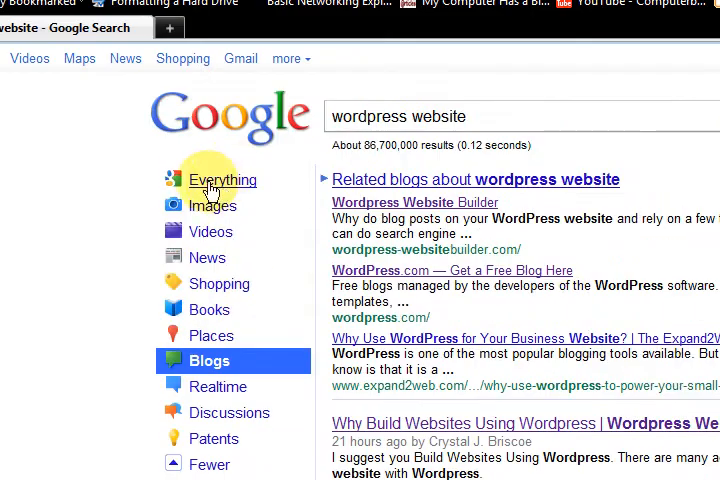
- Switch back to Everything and explore 'wordpress website twitter' in the Wonder wheel
left_click(221, 180)
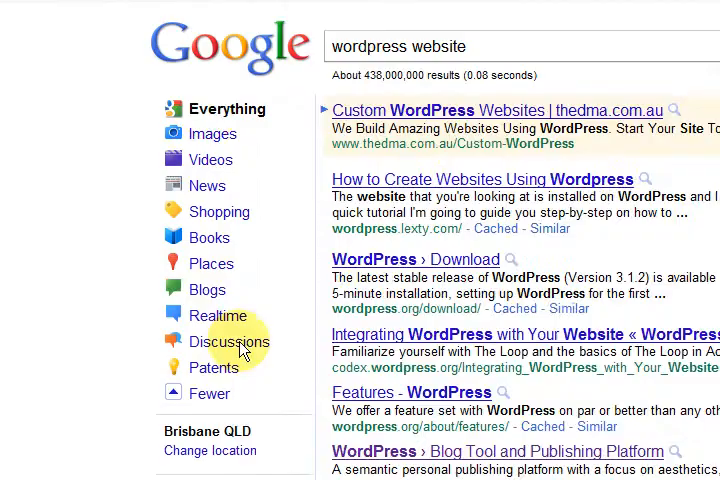
scroll("down", 3)
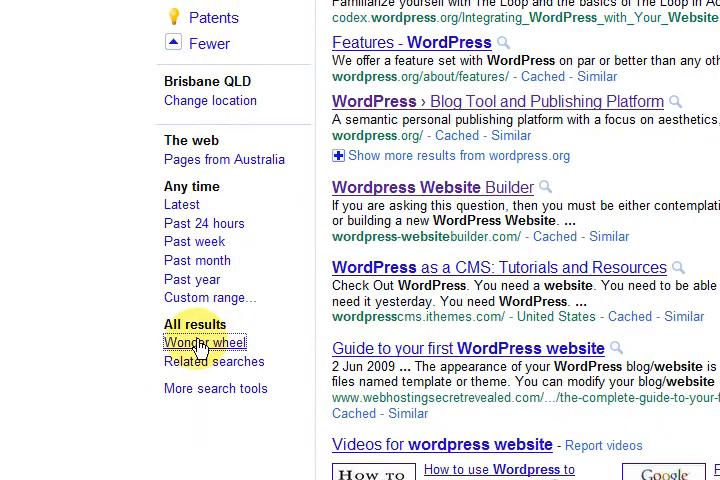
left_click(199, 343)
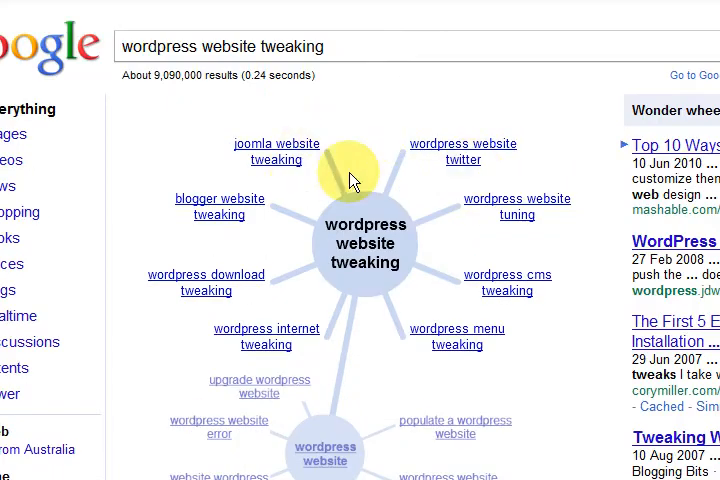
left_click(462, 152)
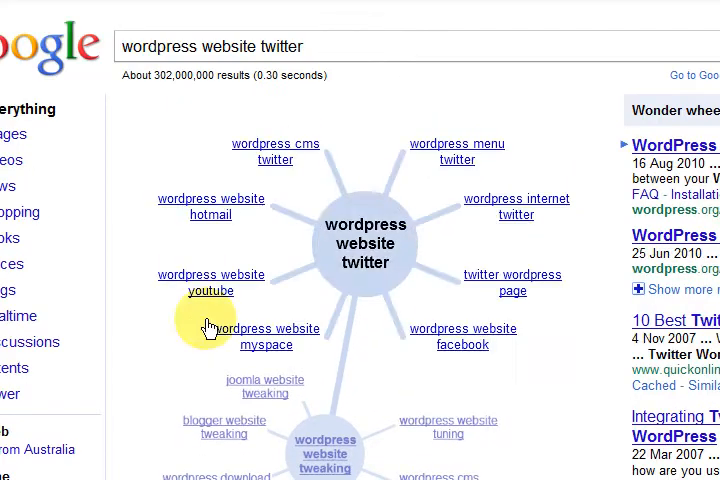
scroll("down", 3)
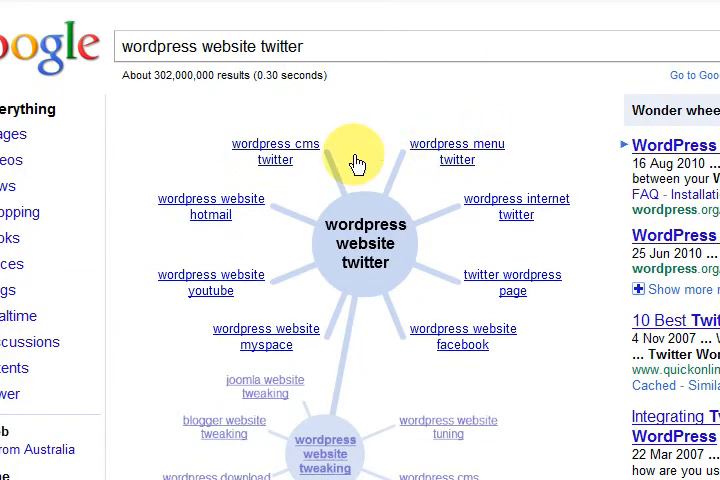
mouse_move(188, 315)
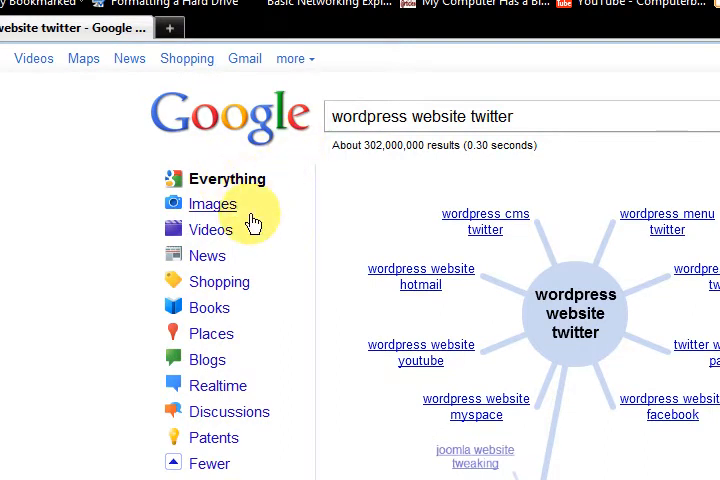
mouse_move(240, 160)
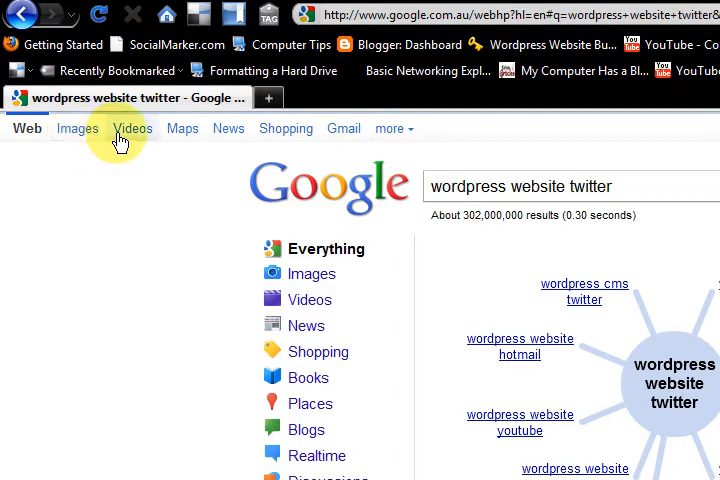
mouse_move(344, 128)
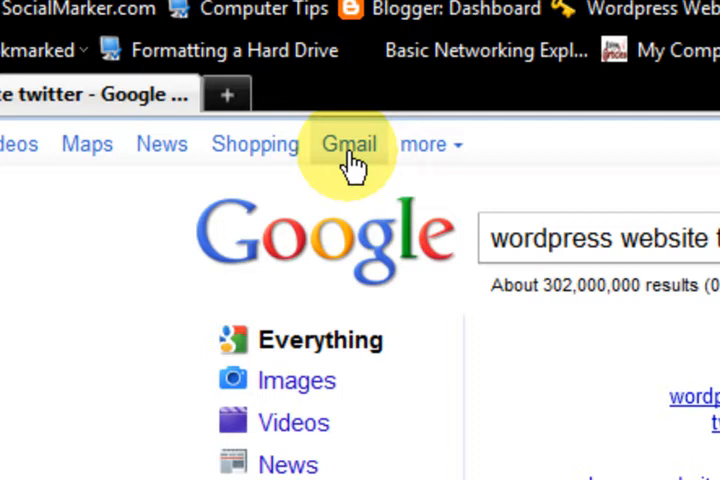
mouse_move(455, 165)
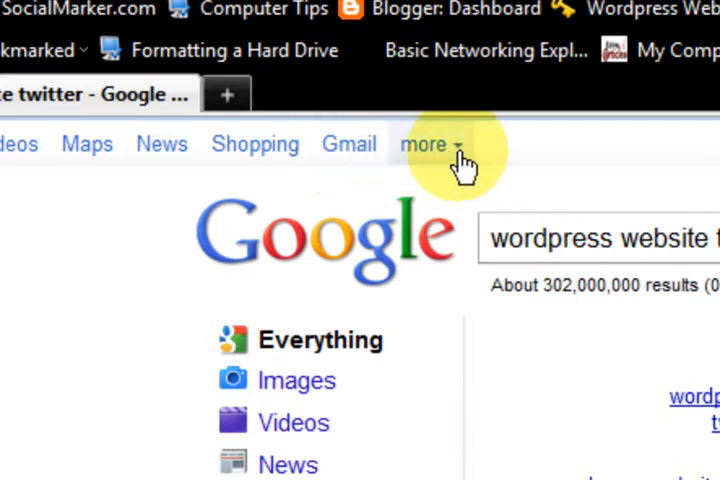
- Open the top bar's 'more' list and follow 'even more »' to More Google Products
left_click(428, 144)
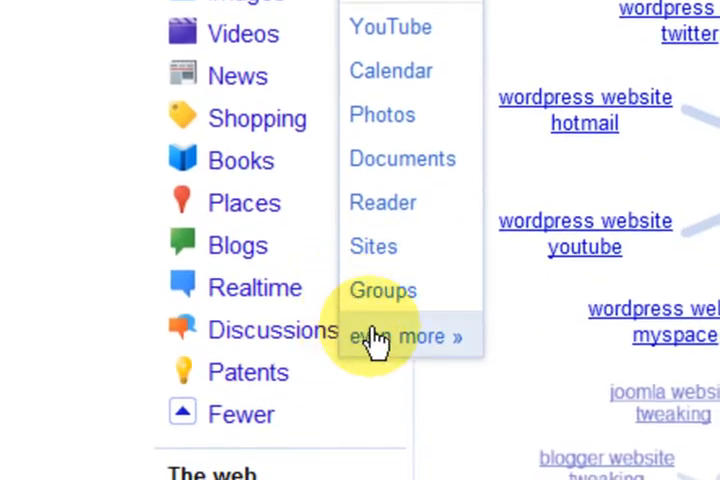
left_click(407, 336)
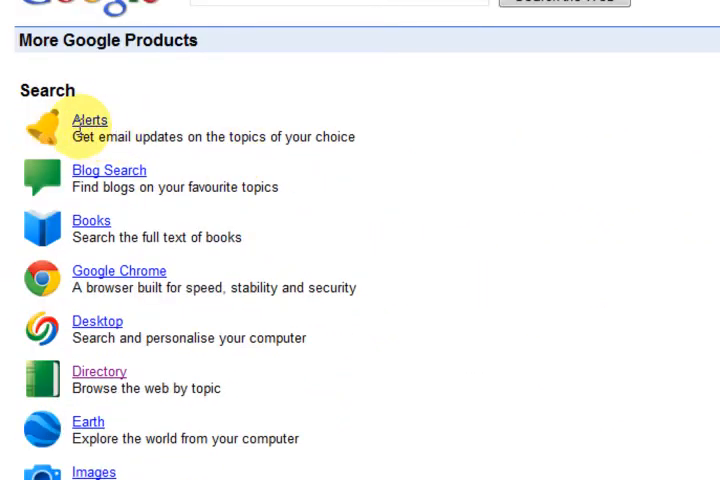
mouse_move(85, 137)
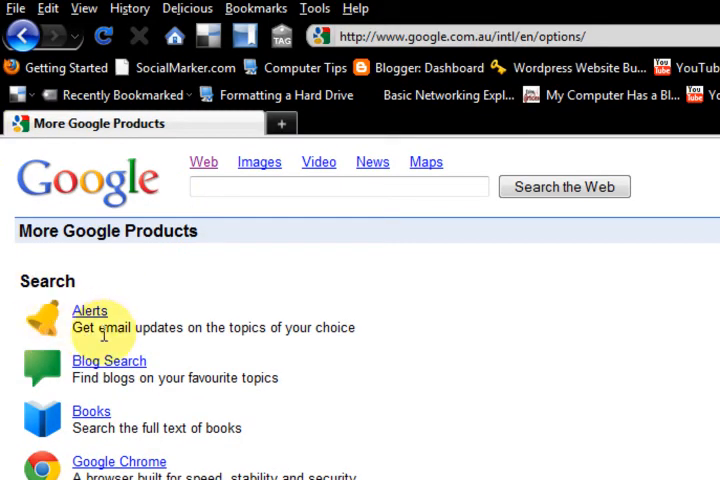
scroll("down", 3)
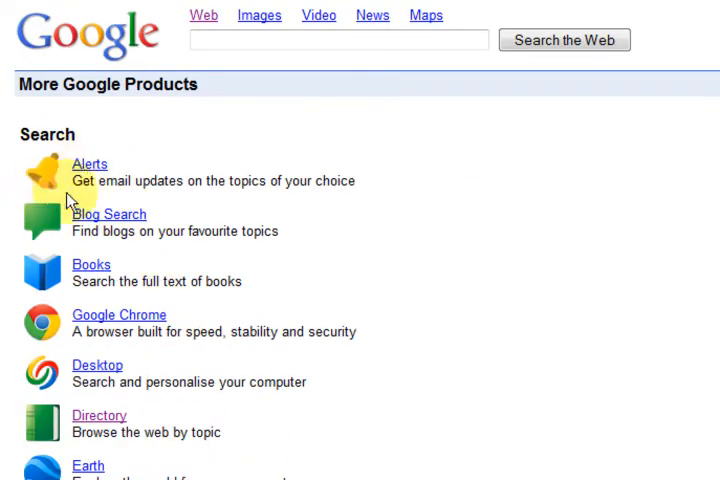
scroll("down", 3)
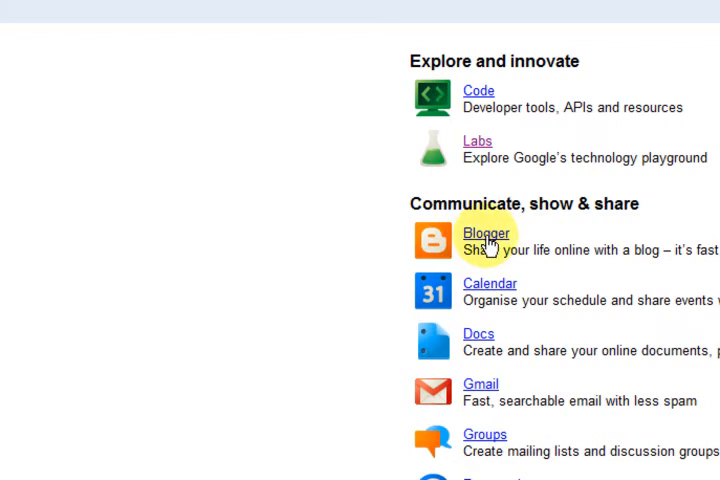
mouse_move(528, 250)
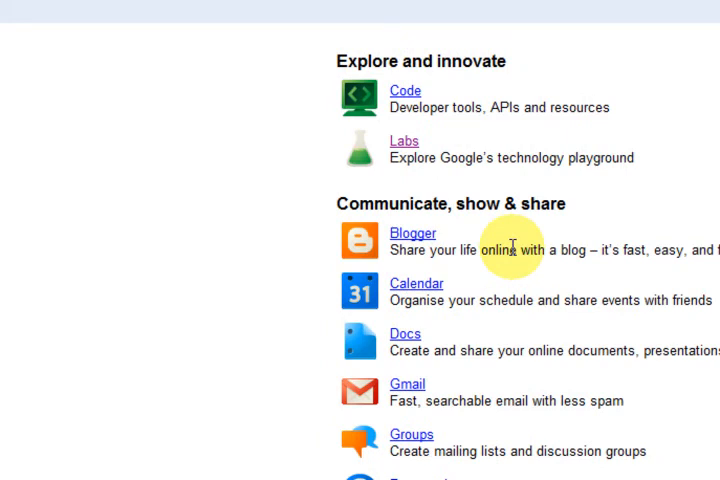
mouse_move(445, 305)
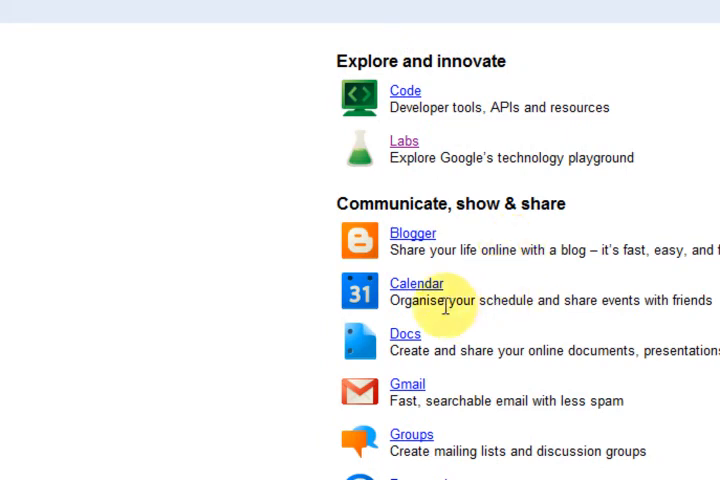
scroll("down", 3)
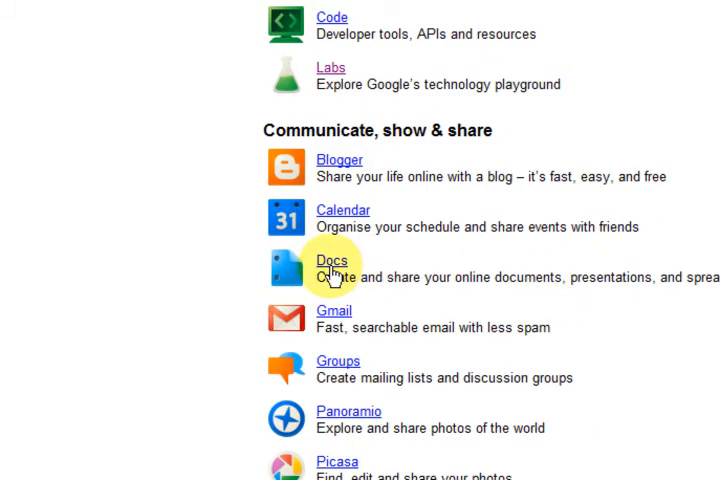
mouse_move(410, 278)
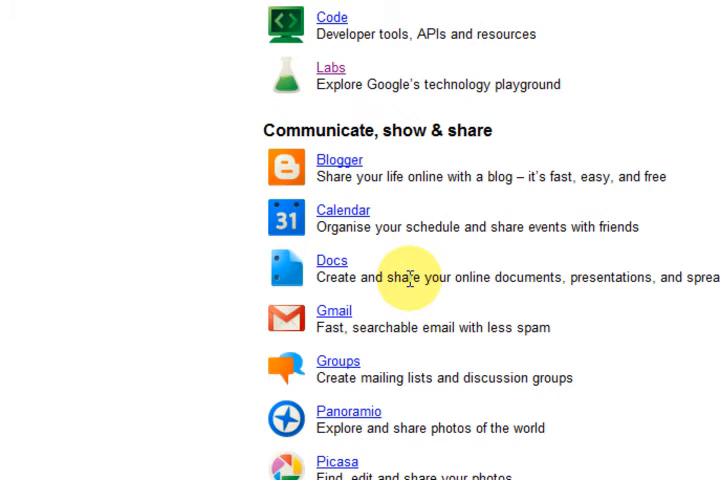
scroll("down", 3)
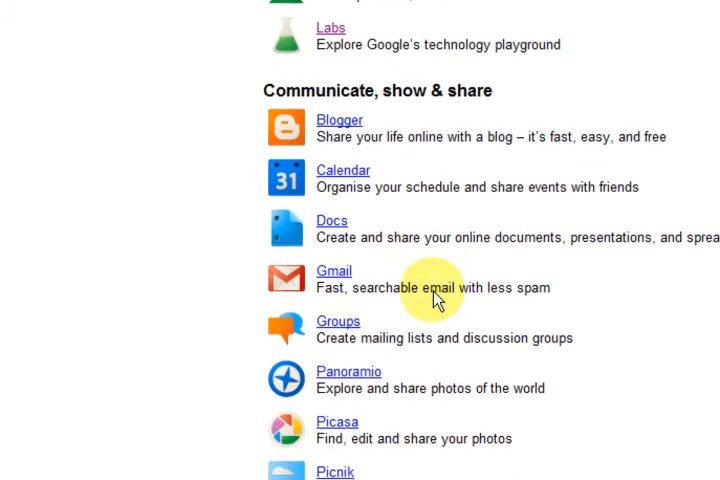
scroll("down", 3)
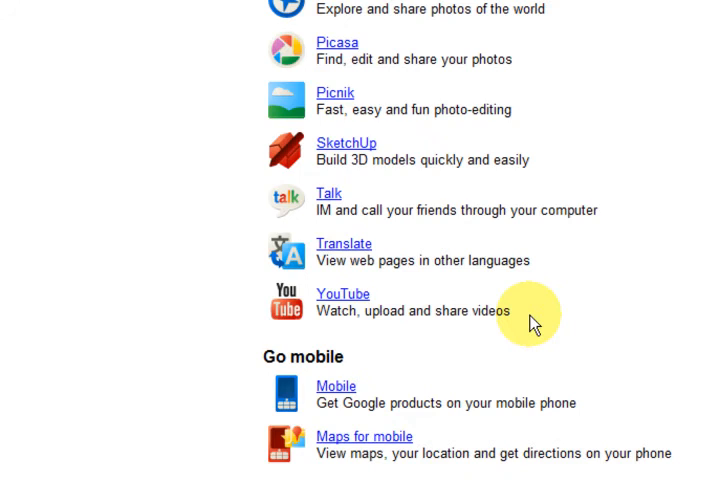
scroll("up", 3)
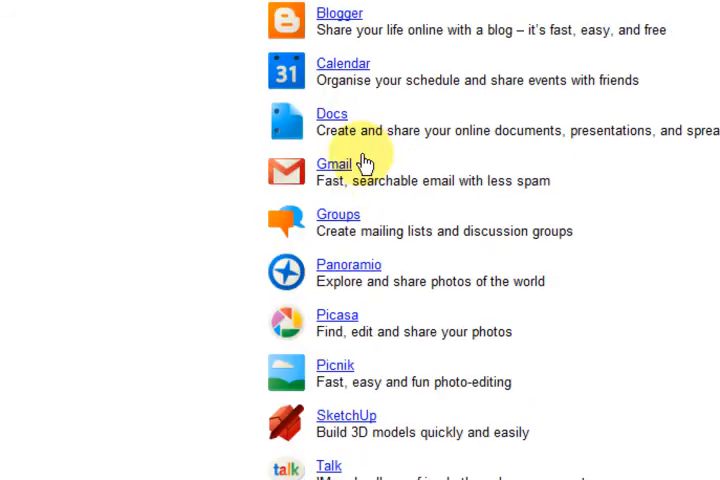
mouse_move(361, 225)
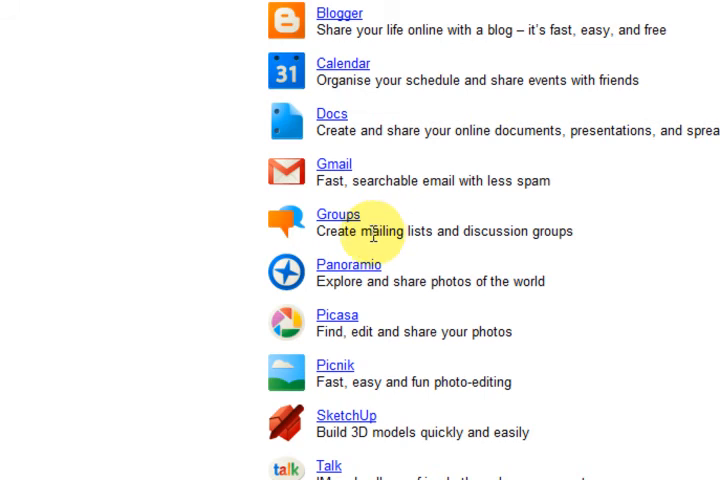
mouse_move(385, 217)
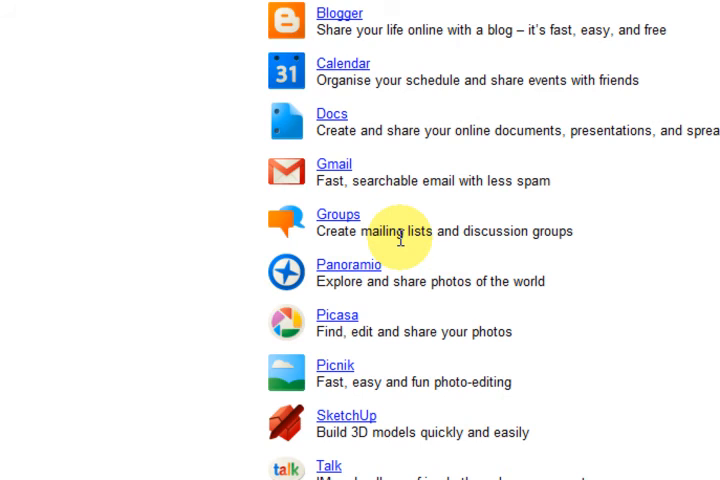
mouse_move(392, 196)
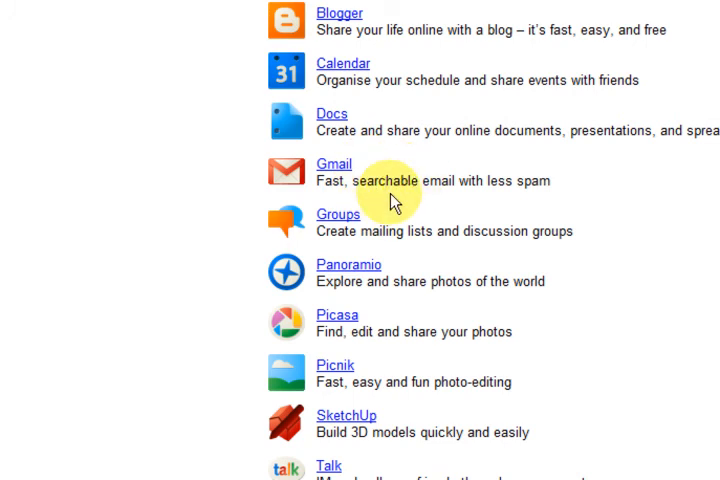
scroll("down", 3)
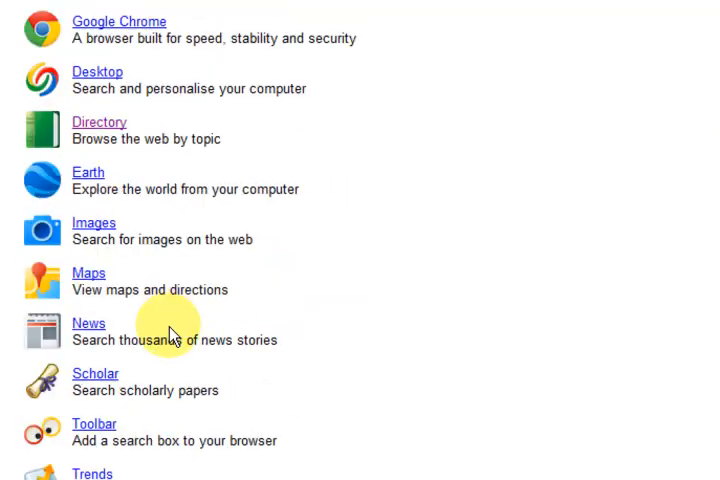
- Return to the Google homepage via the logo, with the extra services list expanded
scroll("down", 3)
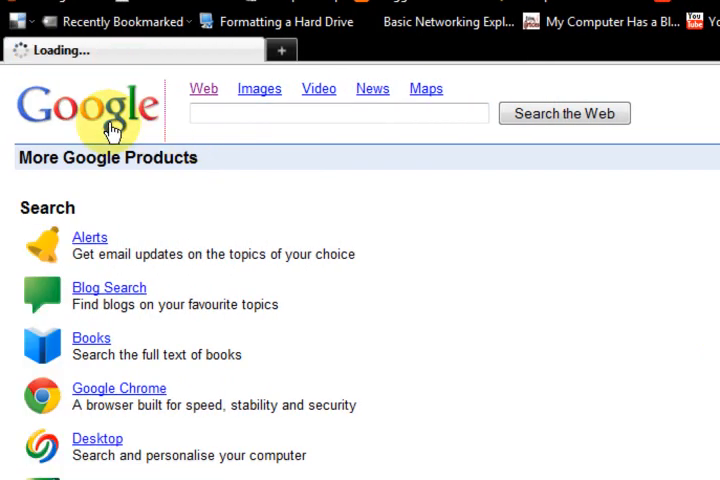
left_click(408, 155)
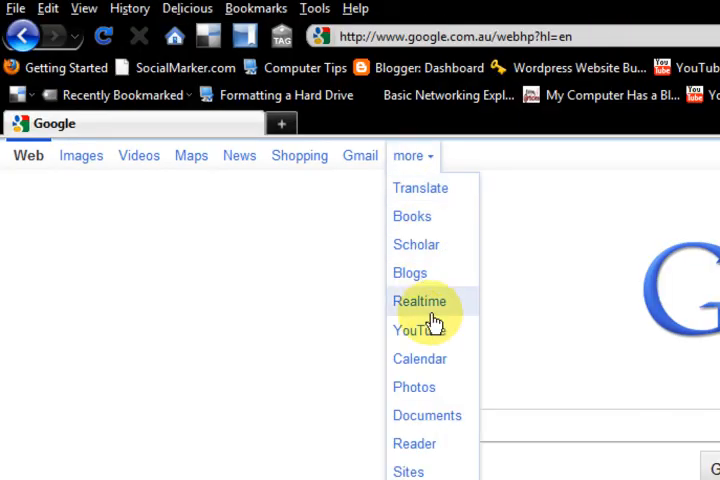
scroll("down", 3)
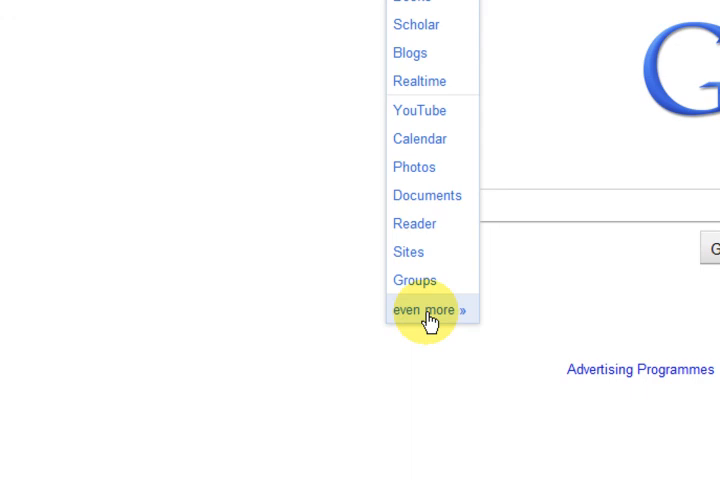